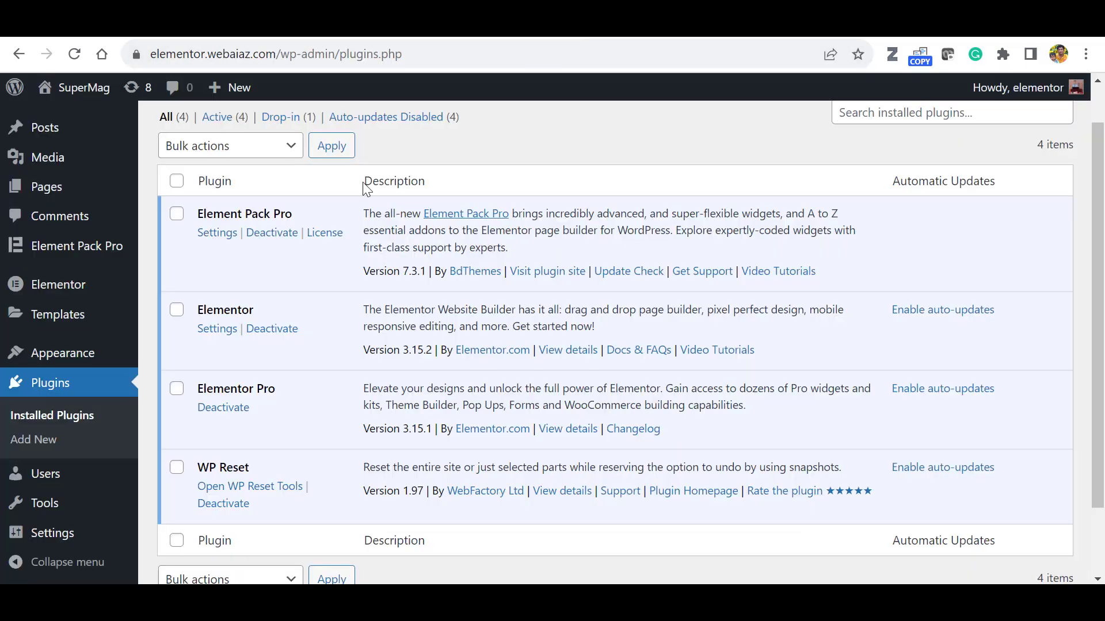
mouse_move(485, 184)
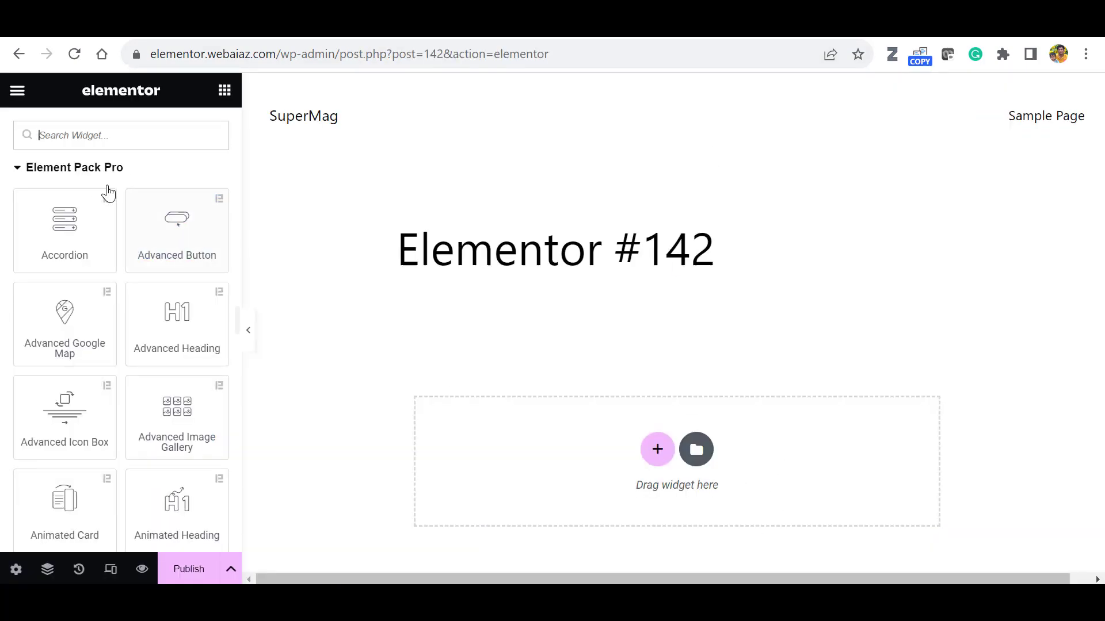
mouse_move(84, 245)
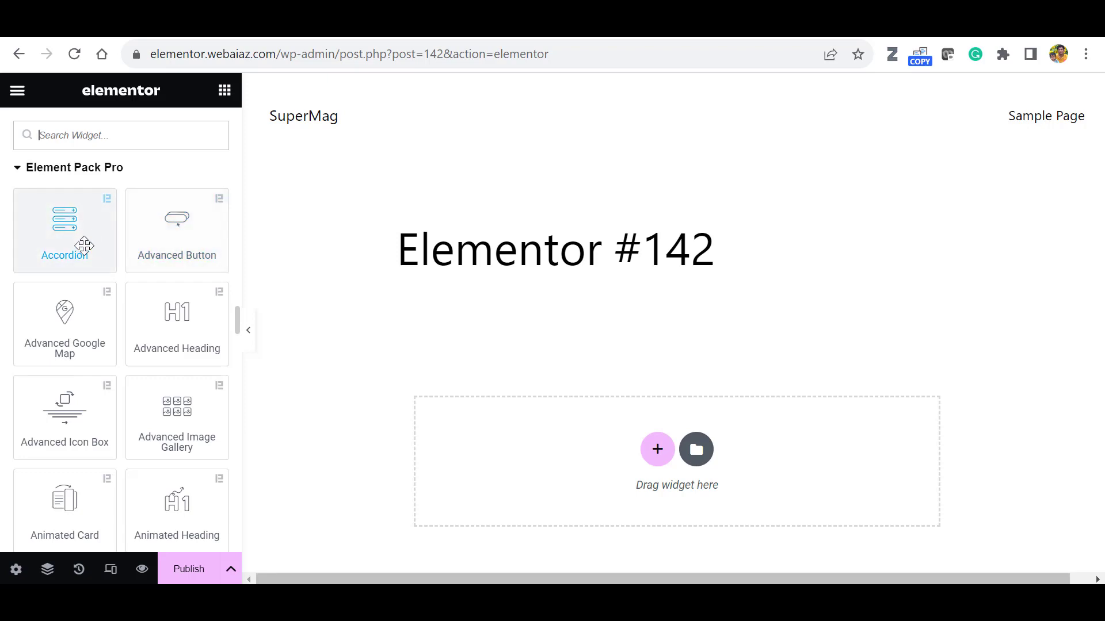
mouse_move(394, 316)
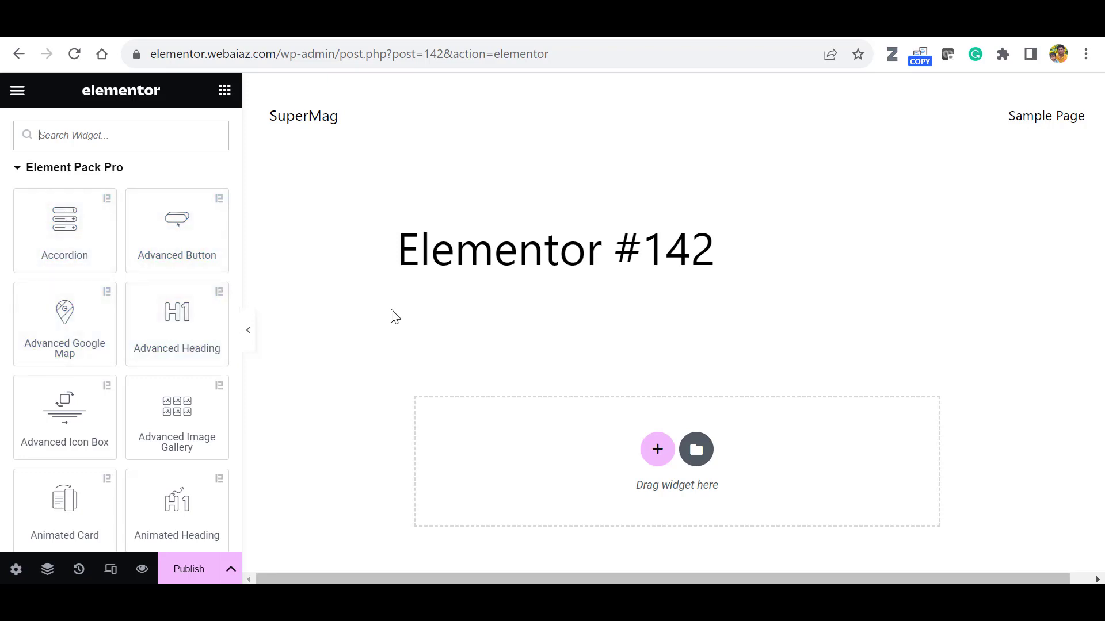
mouse_move(550, 319)
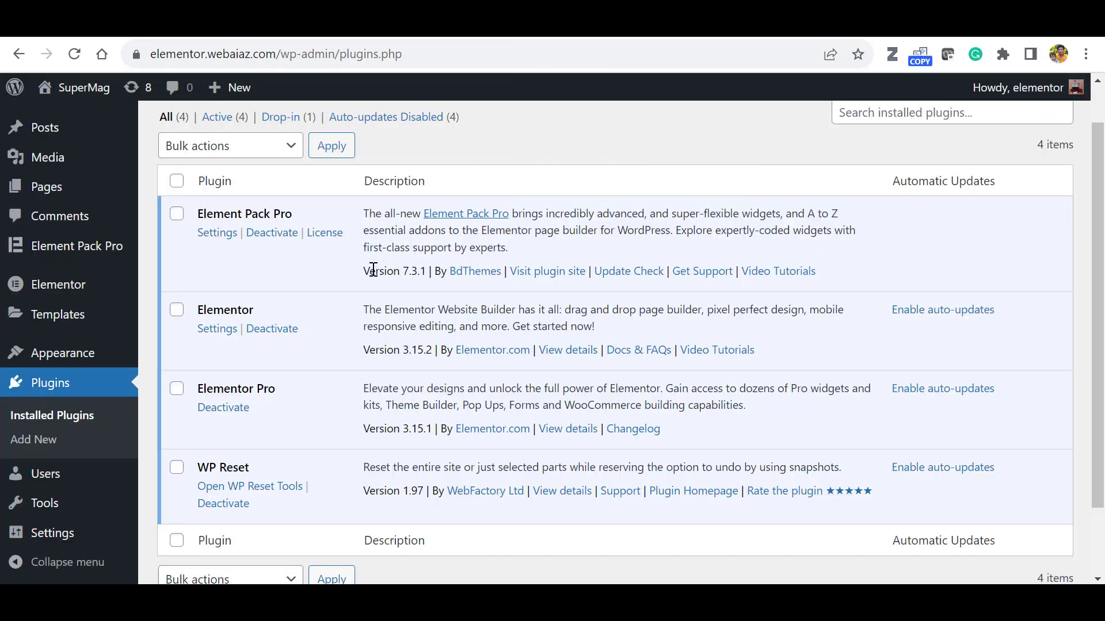
Show Element Pack Pro's Other Settings list with the Template Library (in Editor) card in view
click(217, 232)
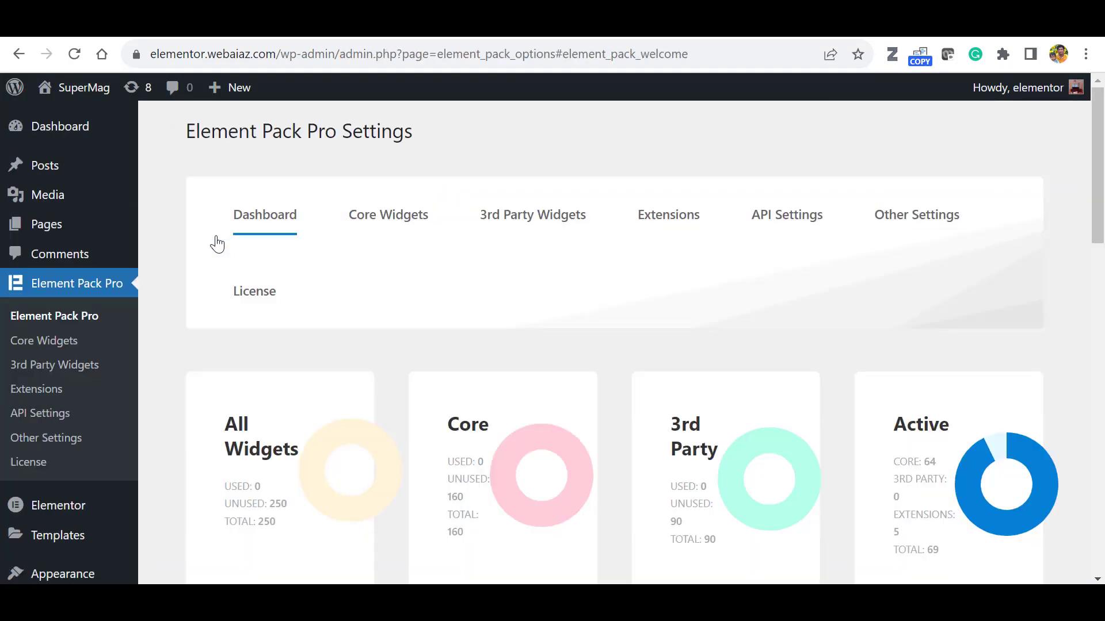
mouse_move(916, 215)
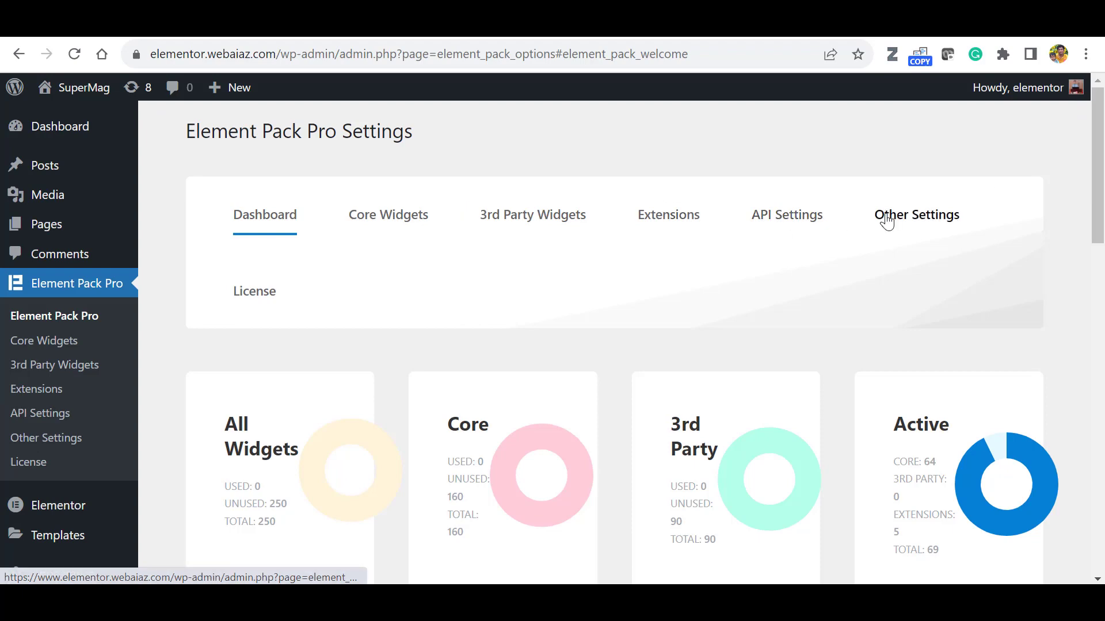
click(917, 215)
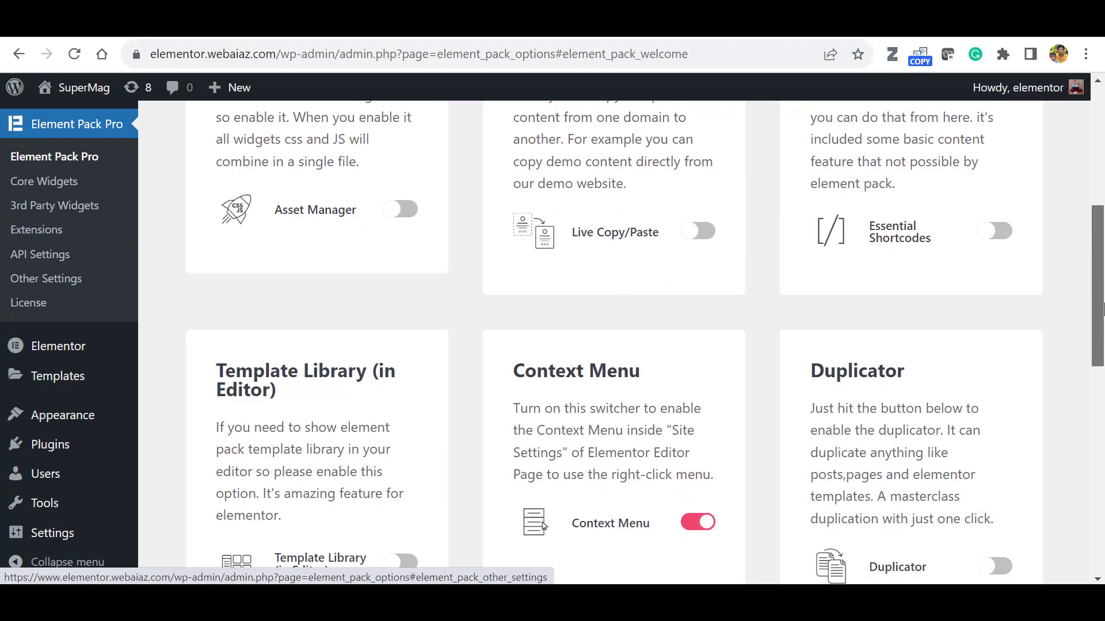
scroll(up, 3)
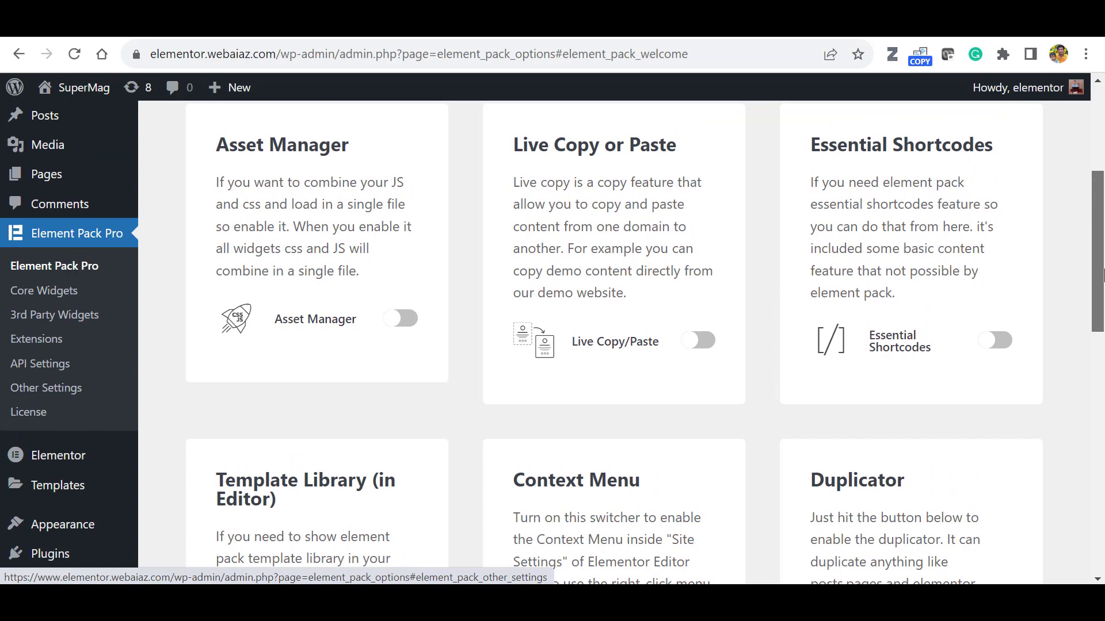
mouse_move(432, 313)
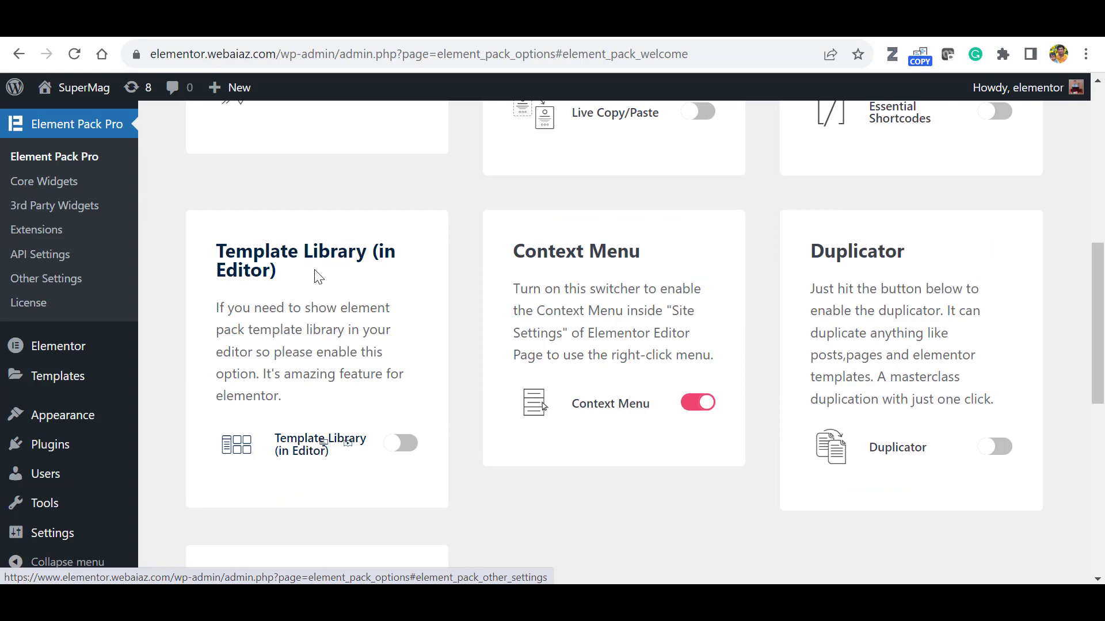
mouse_move(406, 429)
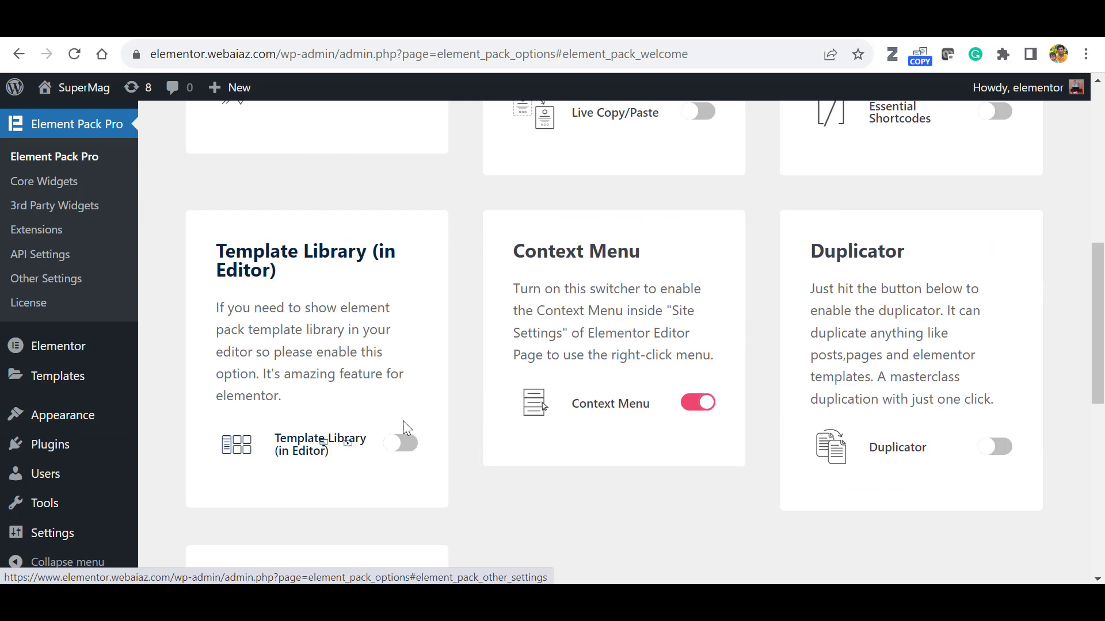
Switch on Template Library (in Editor) and save the Element Pack settings
click(401, 442)
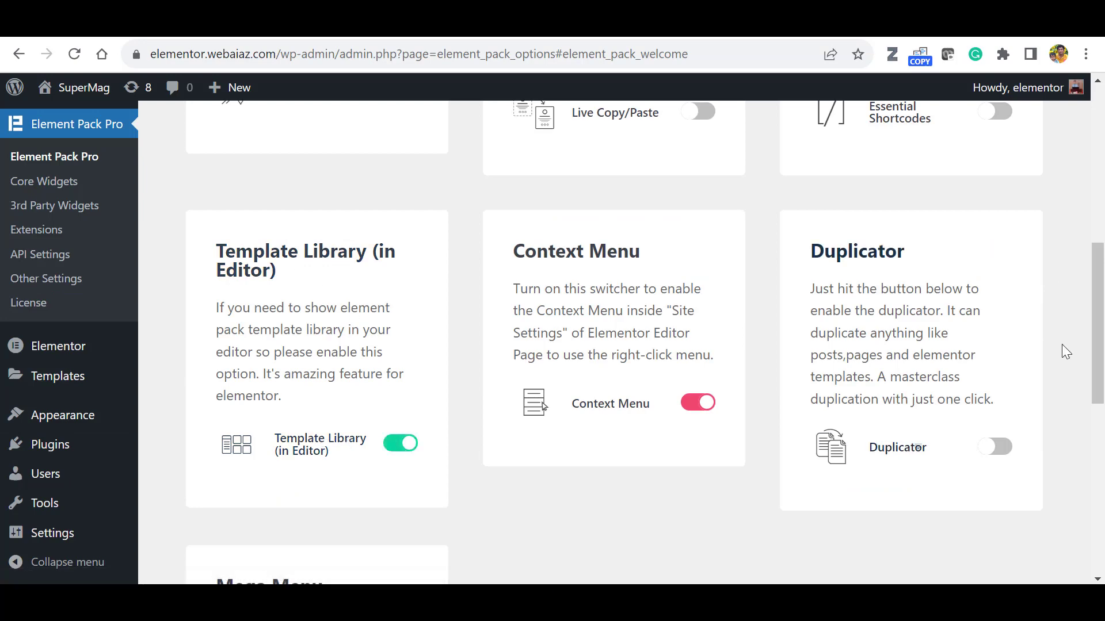
scroll(down, 3)
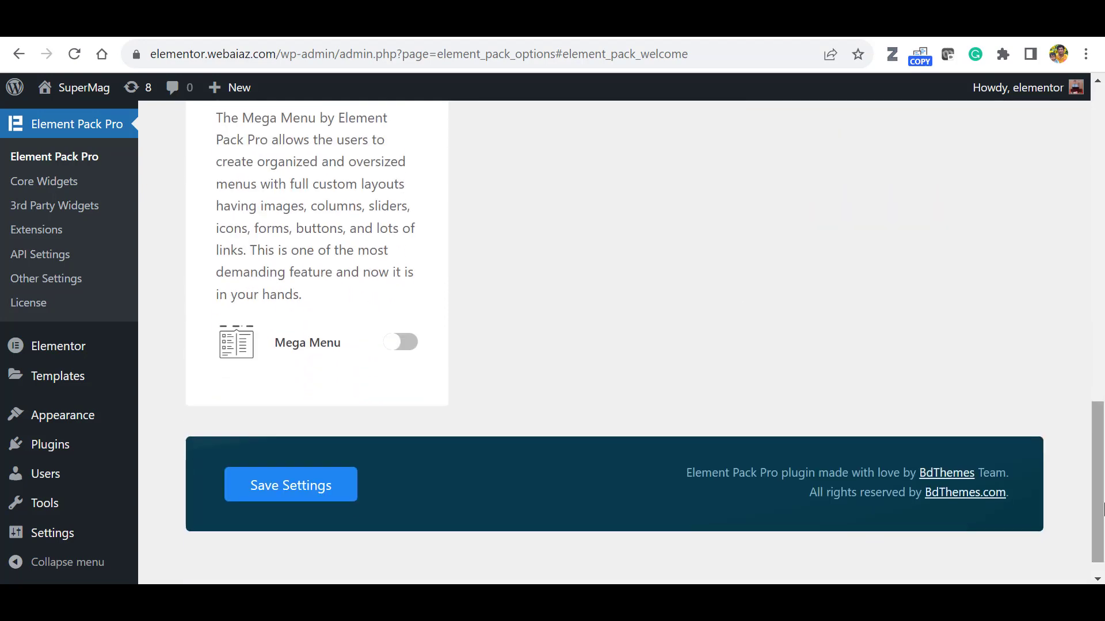
click(290, 484)
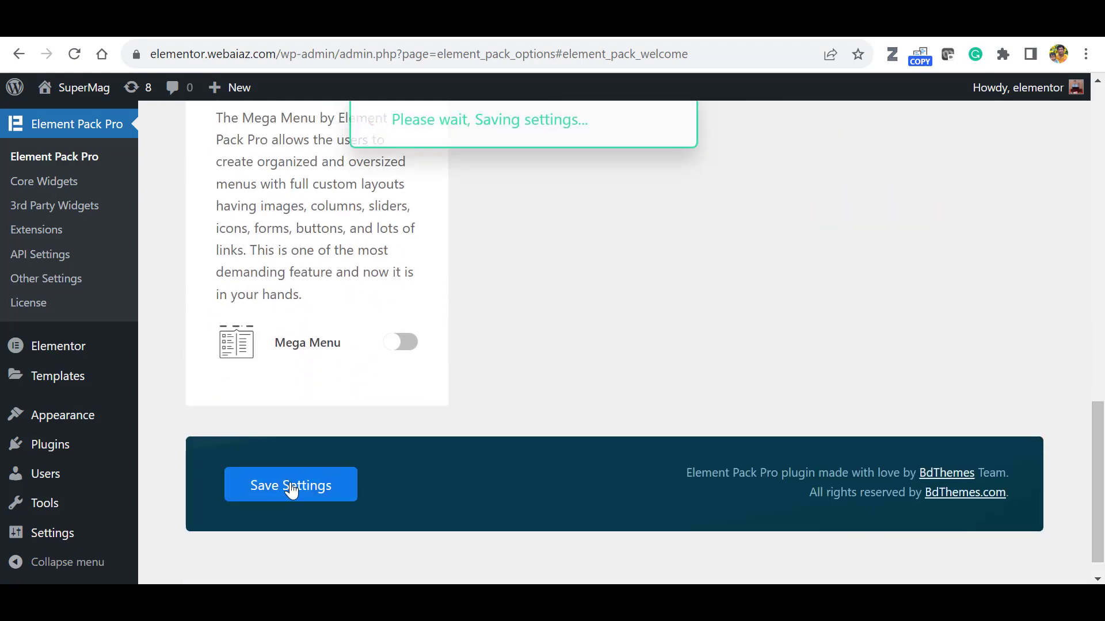
click(290, 484)
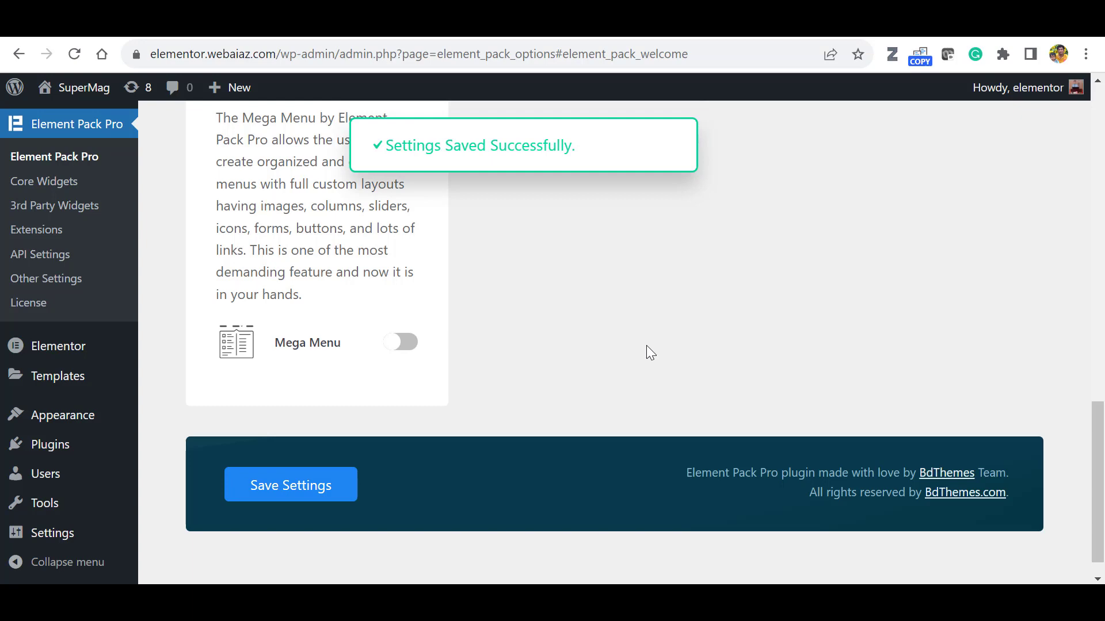
mouse_move(765, 39)
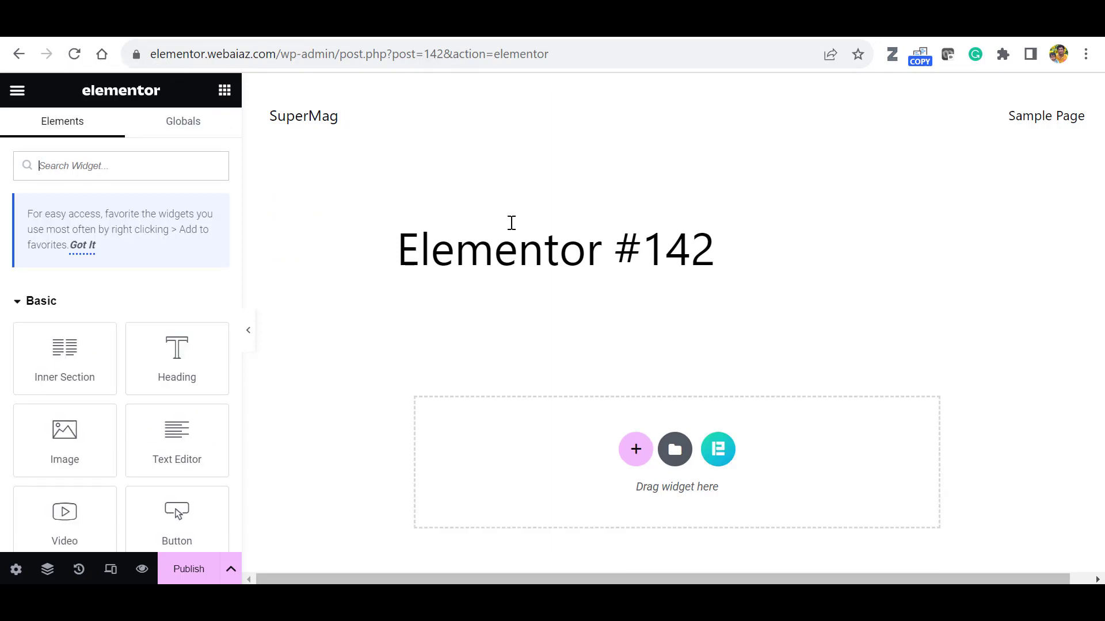
mouse_move(650, 355)
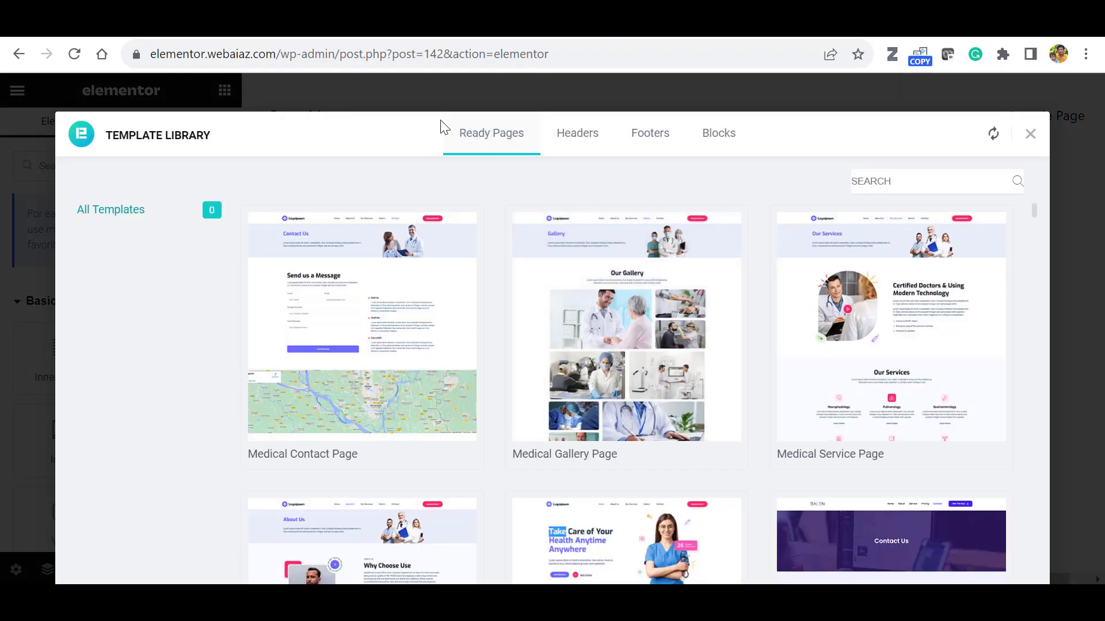
click(649, 134)
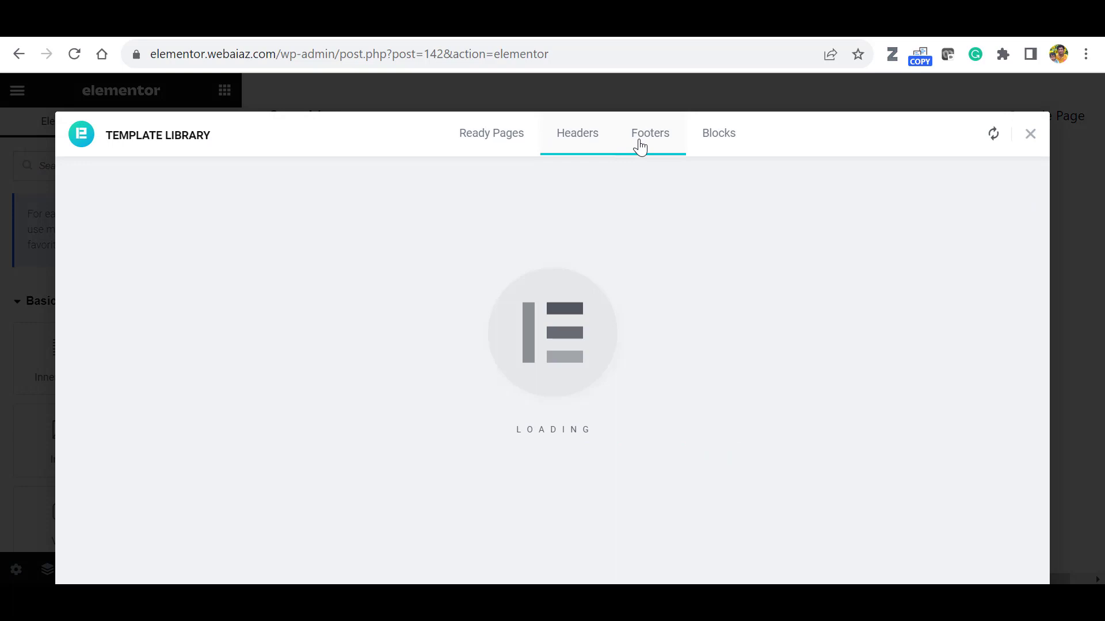
click(718, 134)
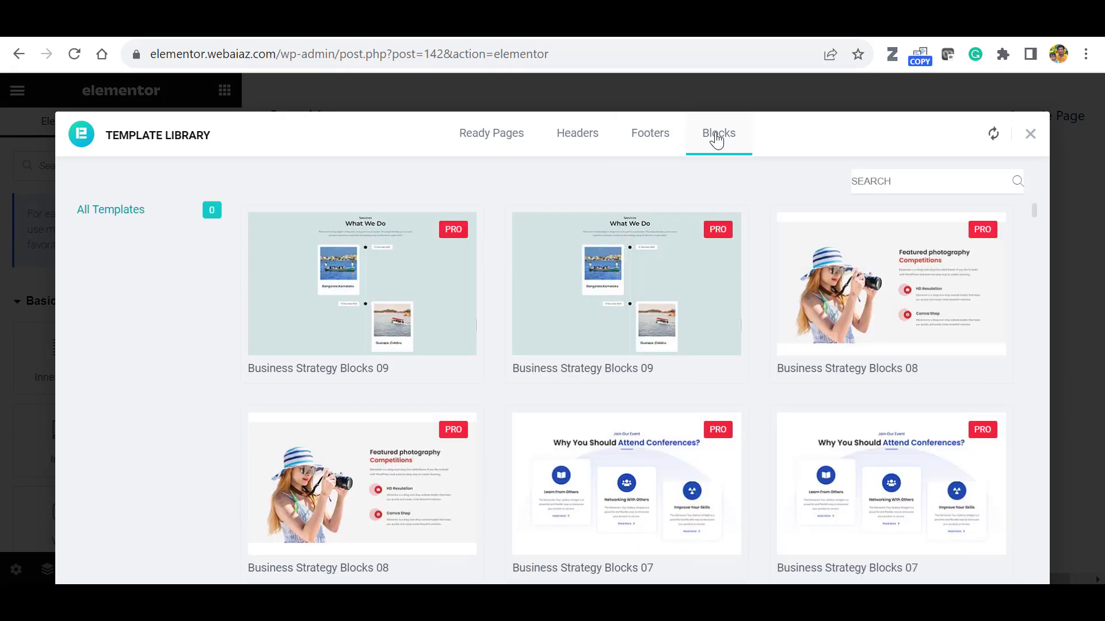
click(491, 132)
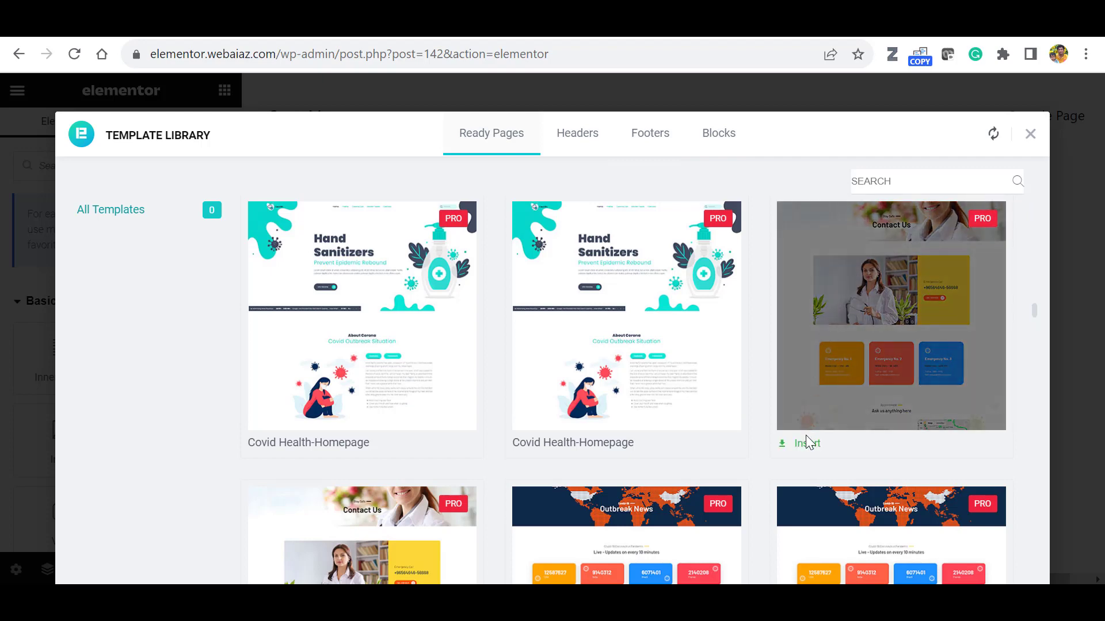
Insert the Contact Us ready page and review its emergency call and contact card sections
click(806, 442)
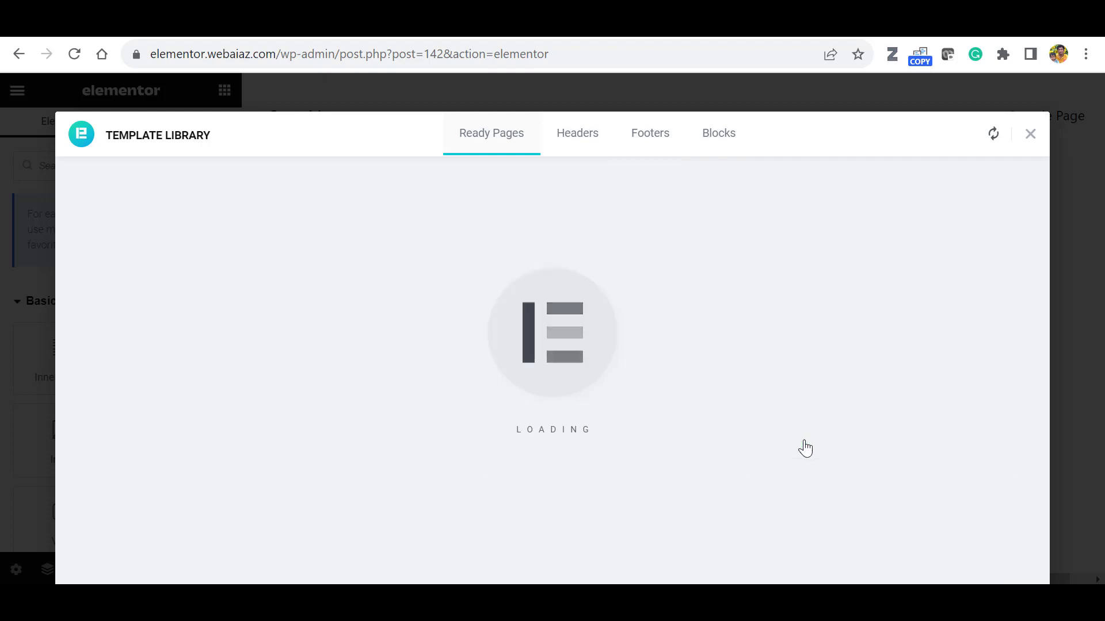
click(1030, 133)
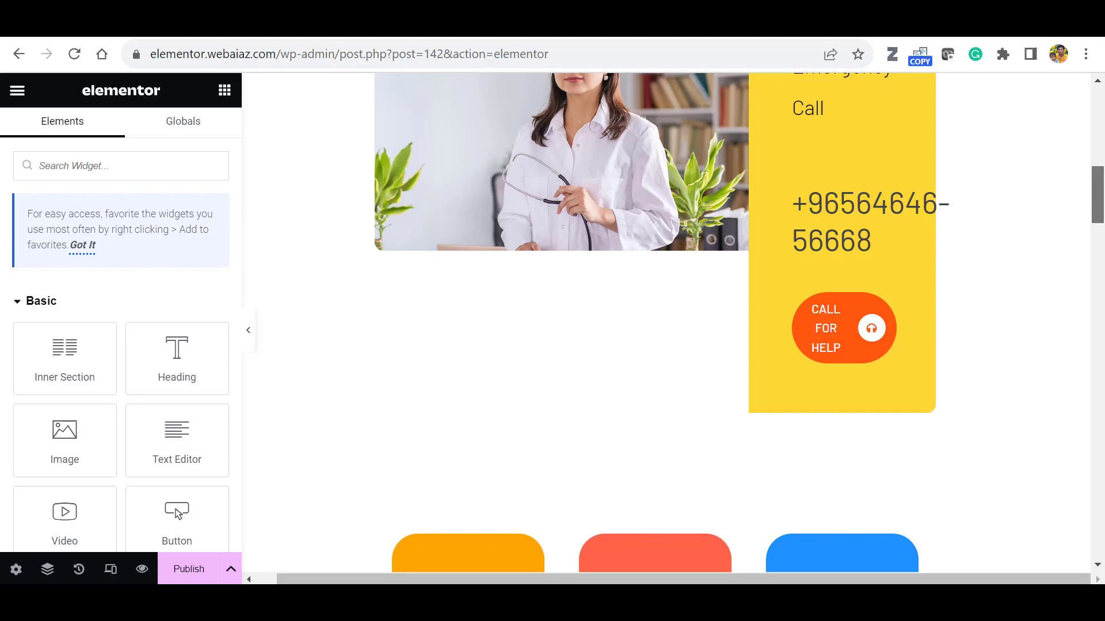
scroll(down, 3)
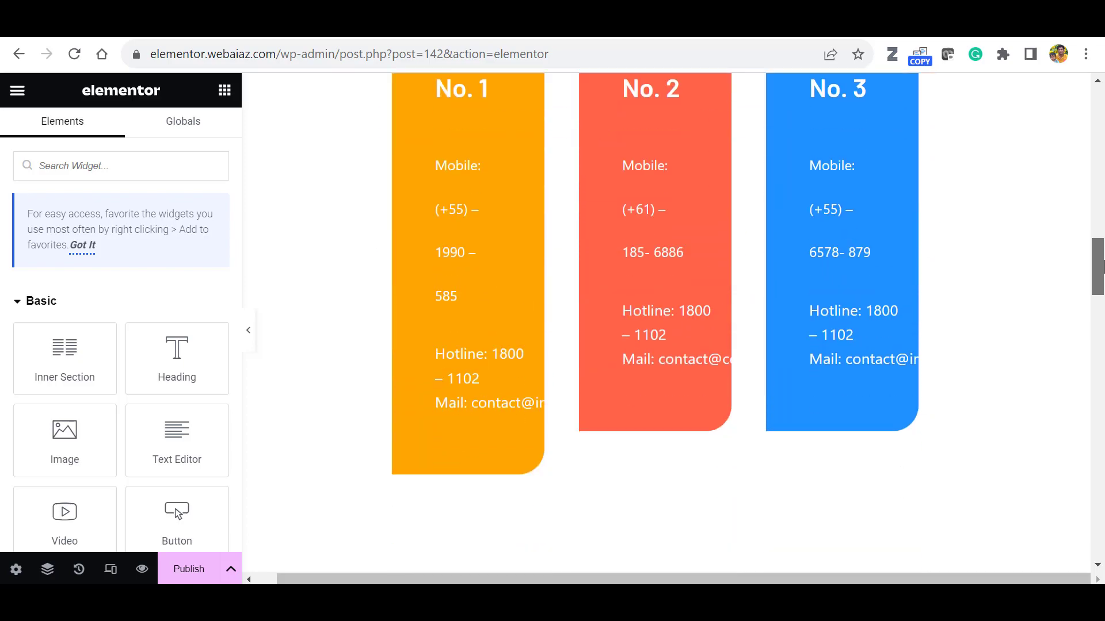